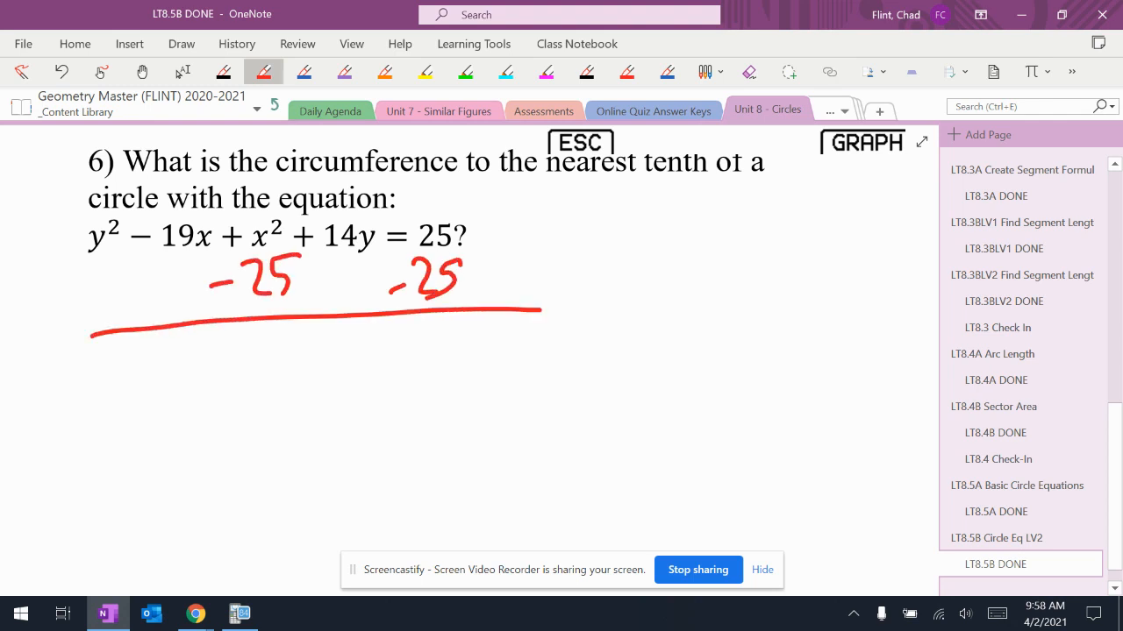
- Handwrite y²−19x+x²+14y−25=0 in red, then bring TI-SmartView CE forward
left_click_drag(158, 351, 189, 430)
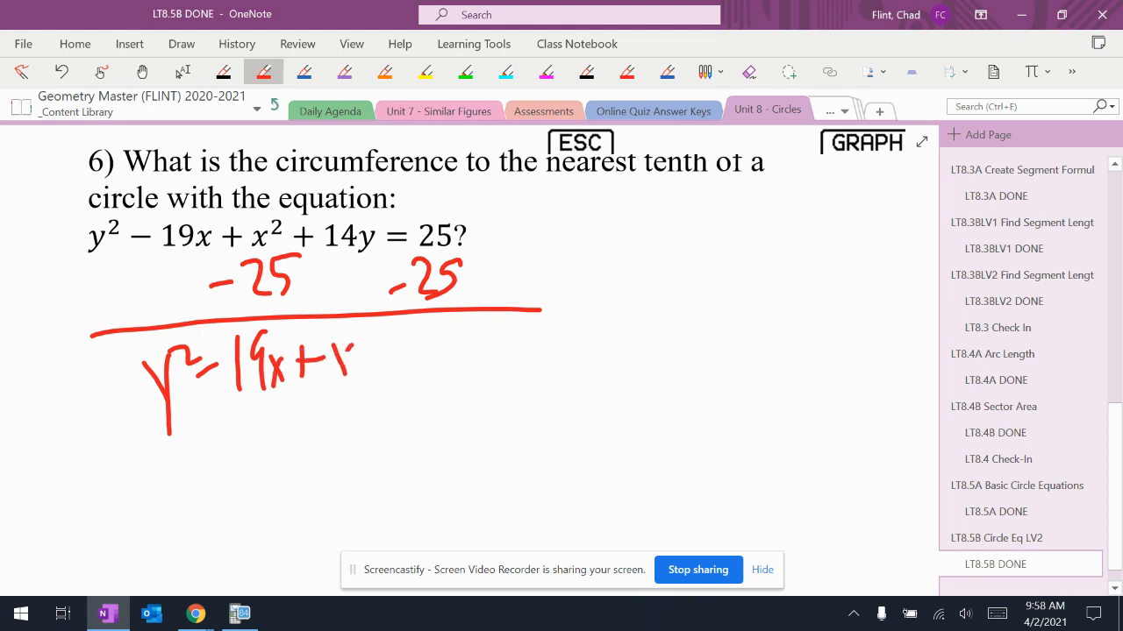
left_click_drag(333, 368, 456, 360)
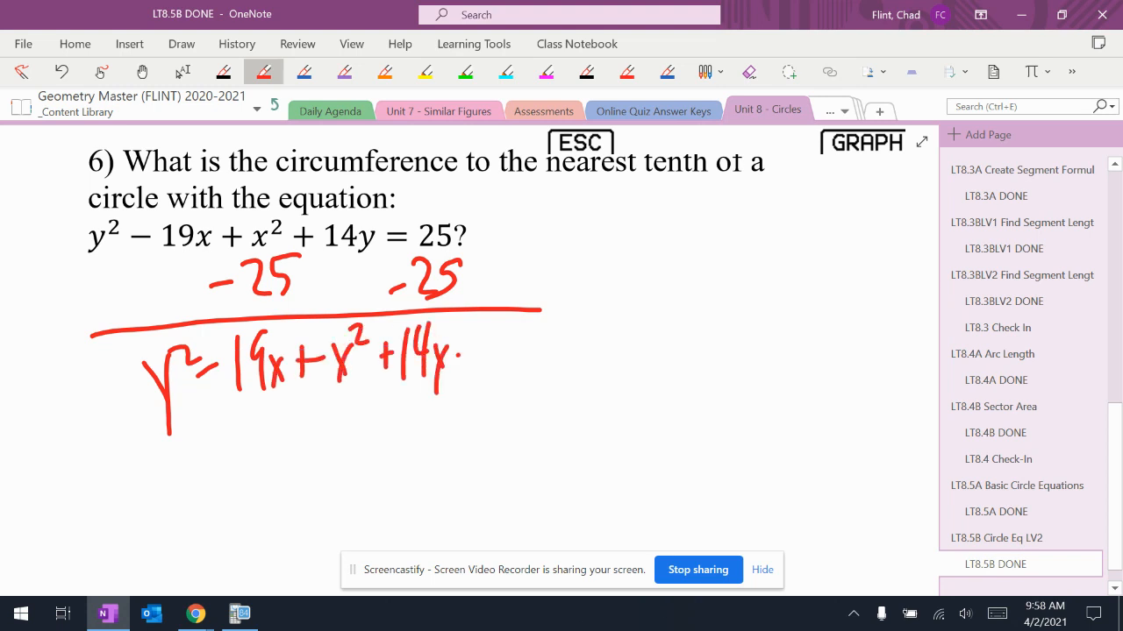
left_click_drag(465, 342, 588, 346)
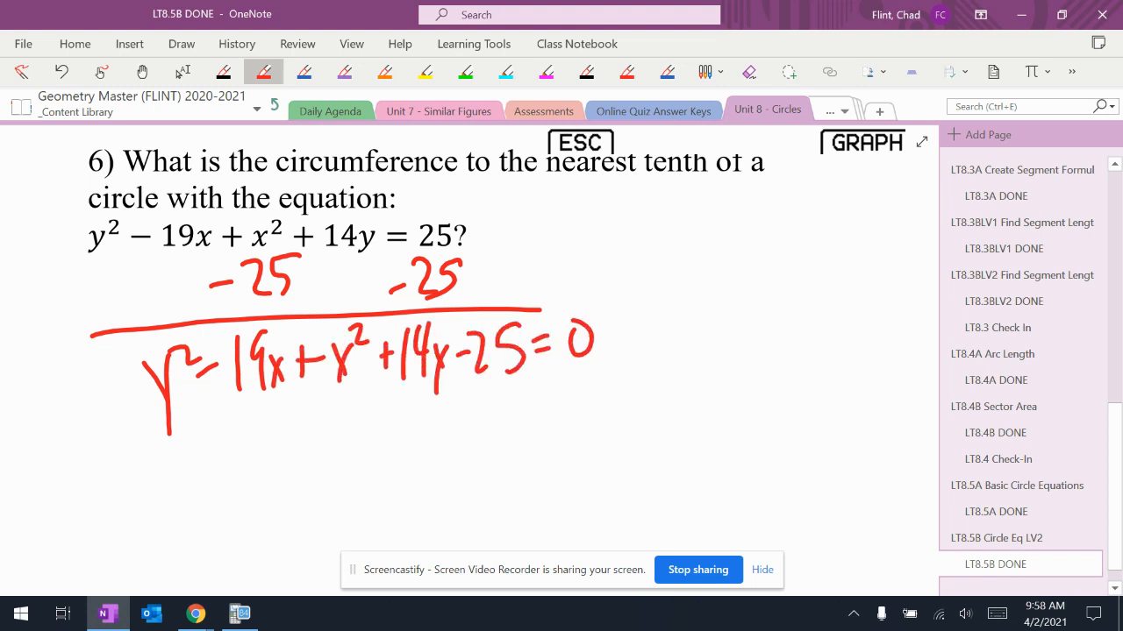
left_click_drag(302, 180, 522, 211)
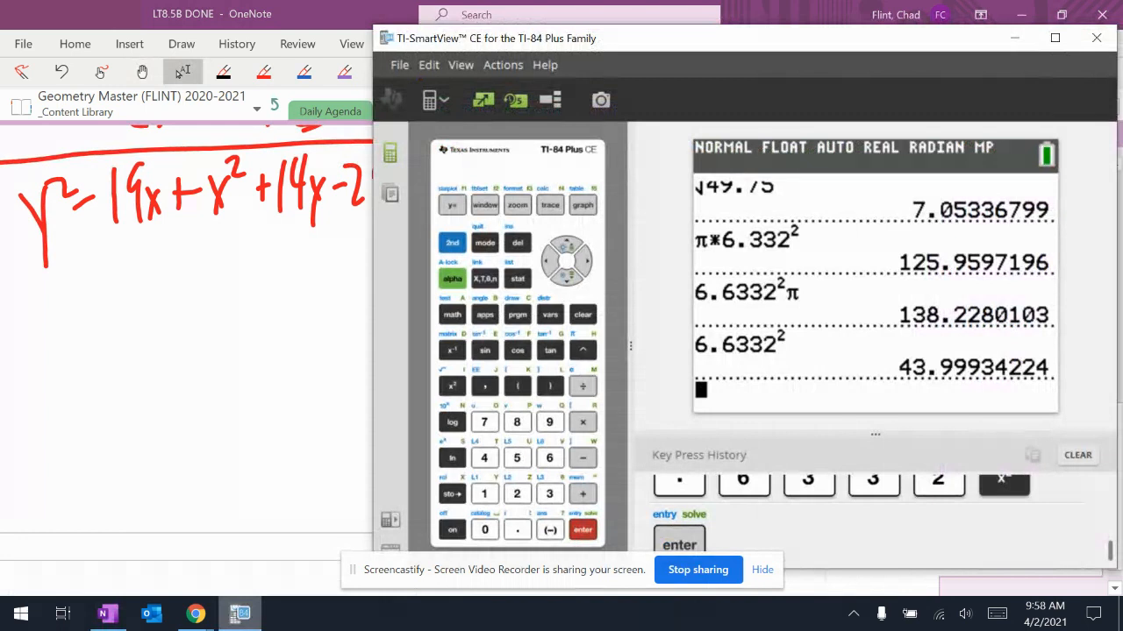
- Run the Conics general-form circle solver with A=1, B=−19, C=14, D=−25
left_click(485, 314)
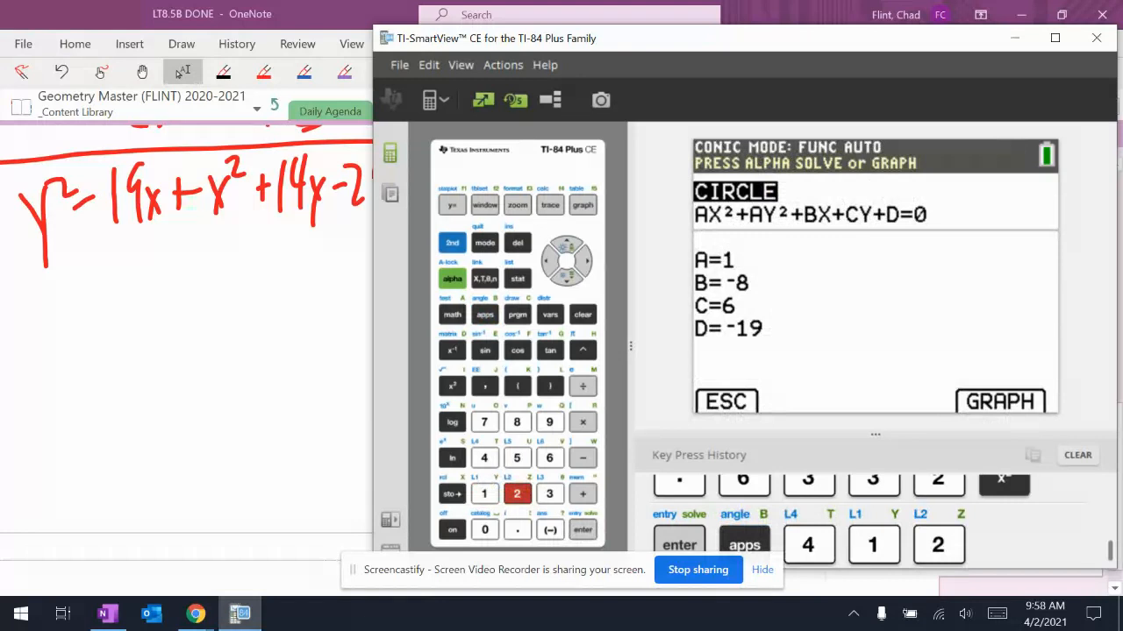
left_click(581, 528)
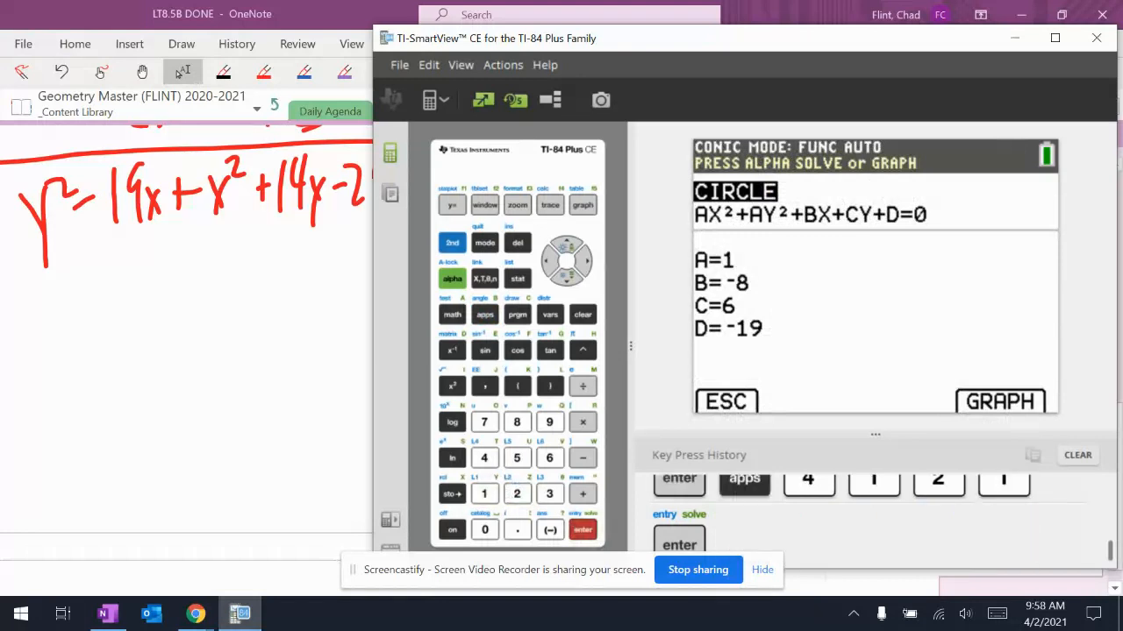
left_click(550, 529)
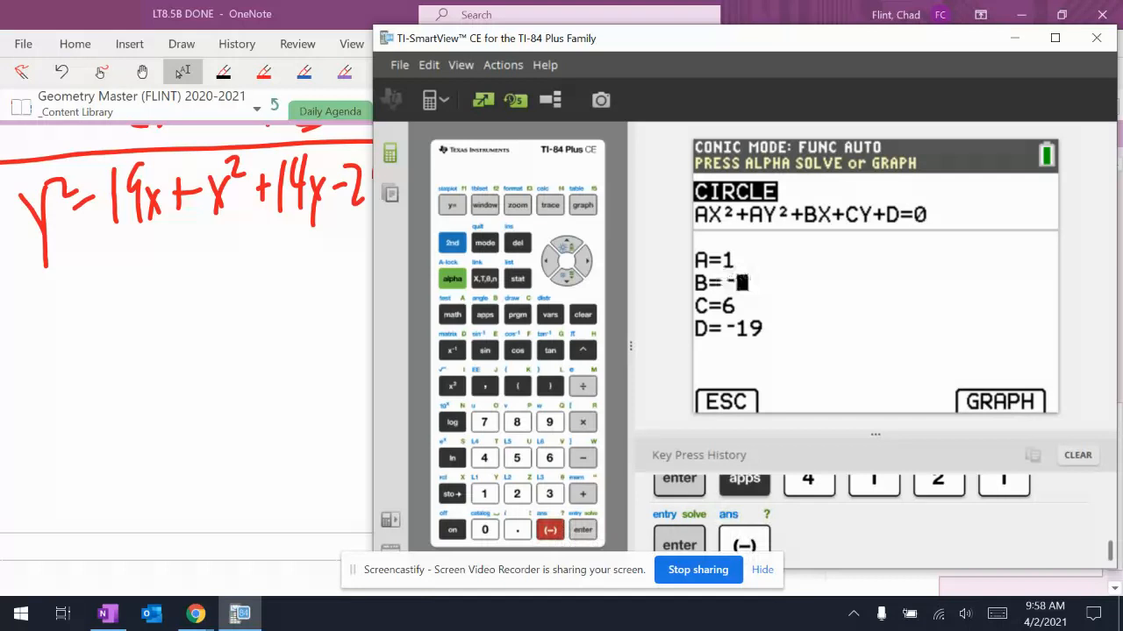
type("19")
key("enter")
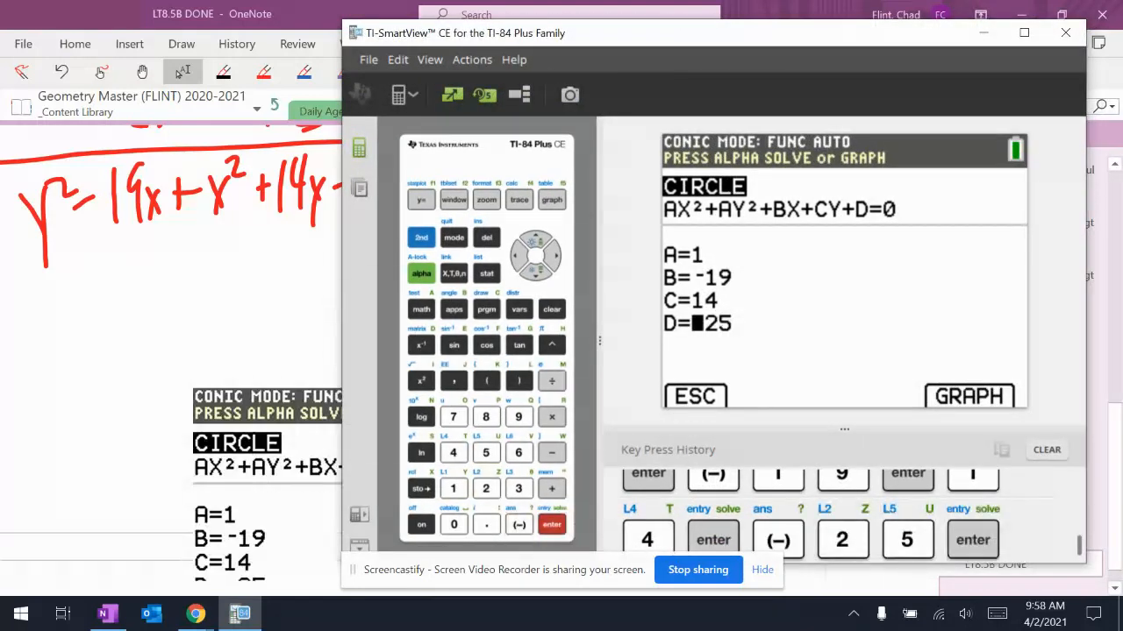
left_click(969, 396)
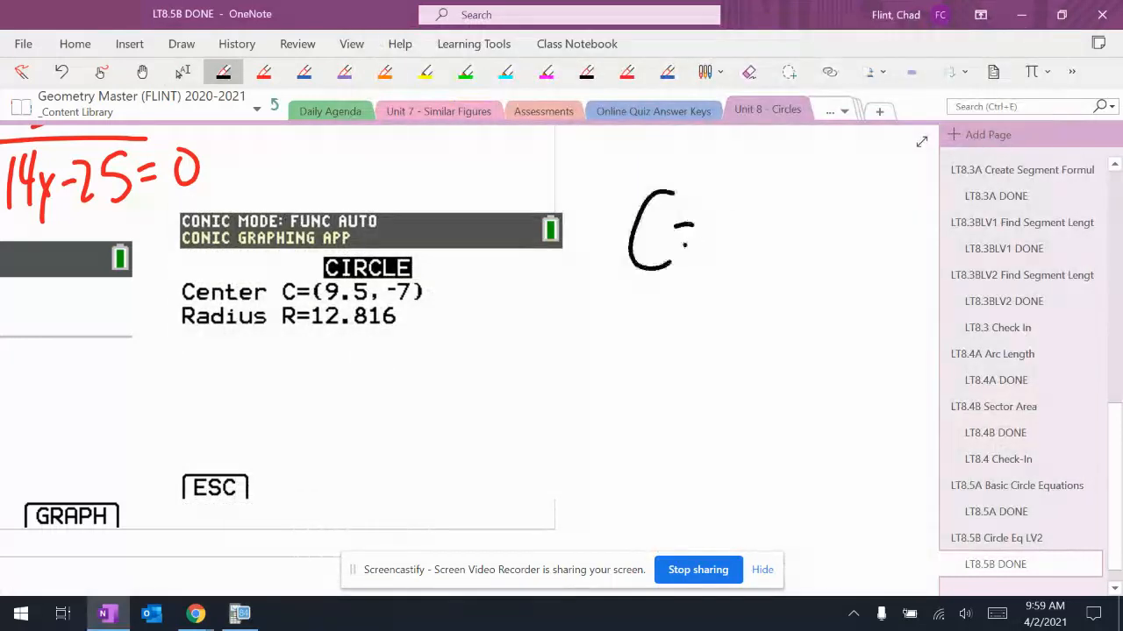
- Handwrite C = 2πr and substitute 2·π·12 beside the pasted circle result
left_click_drag(684, 237, 798, 237)
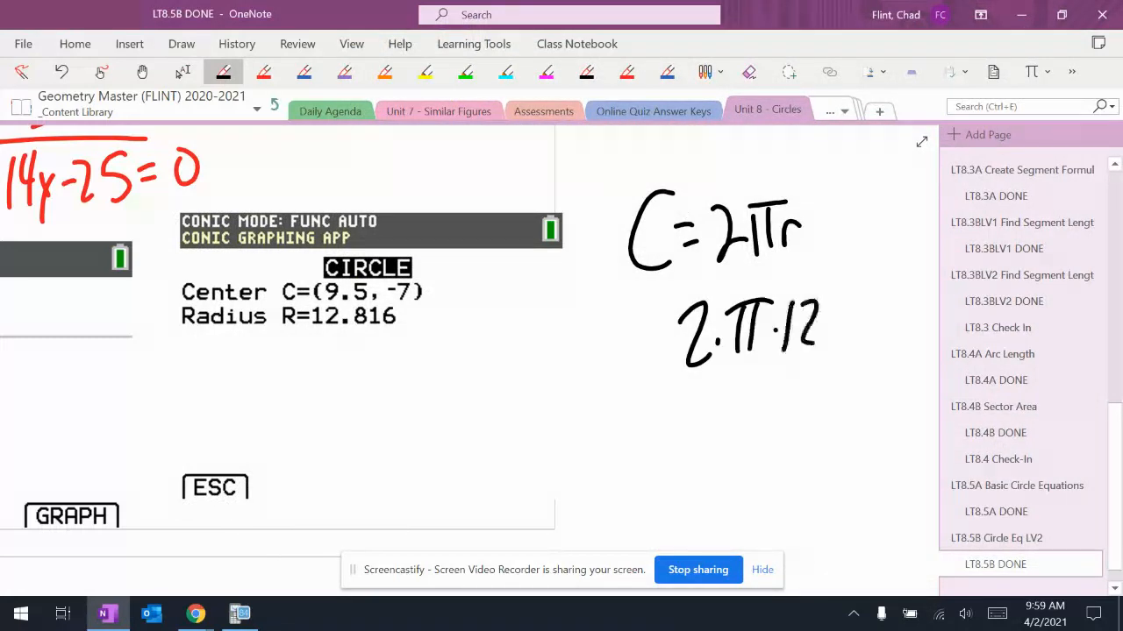
left_click_drag(824, 316, 895, 333)
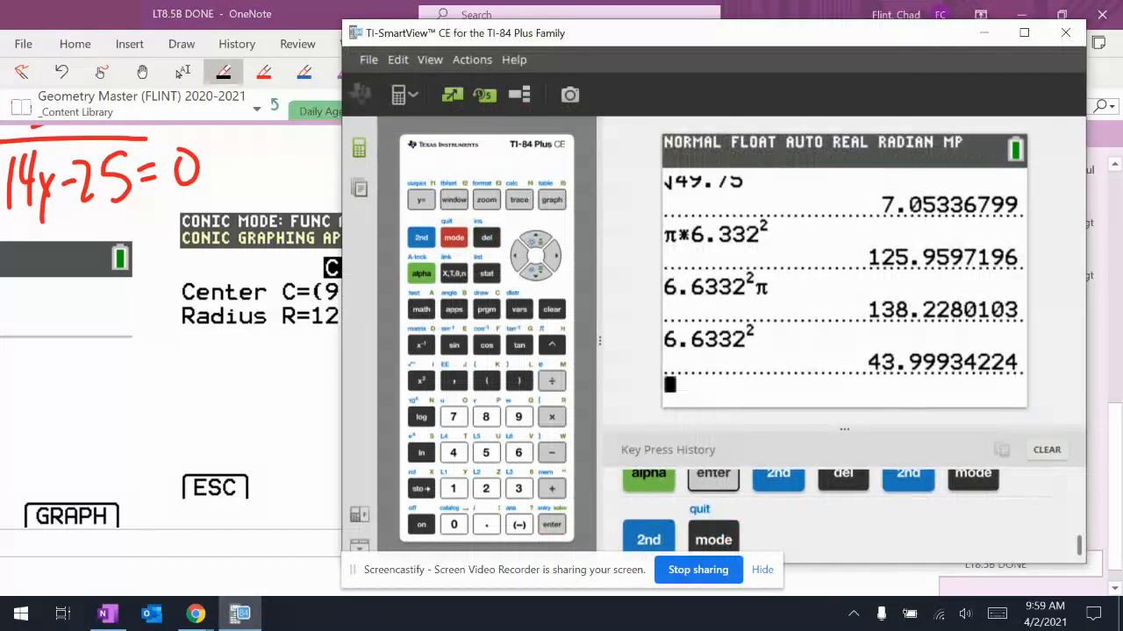
- Quit the circle solver back to the calculator home screen
left_click(486, 488)
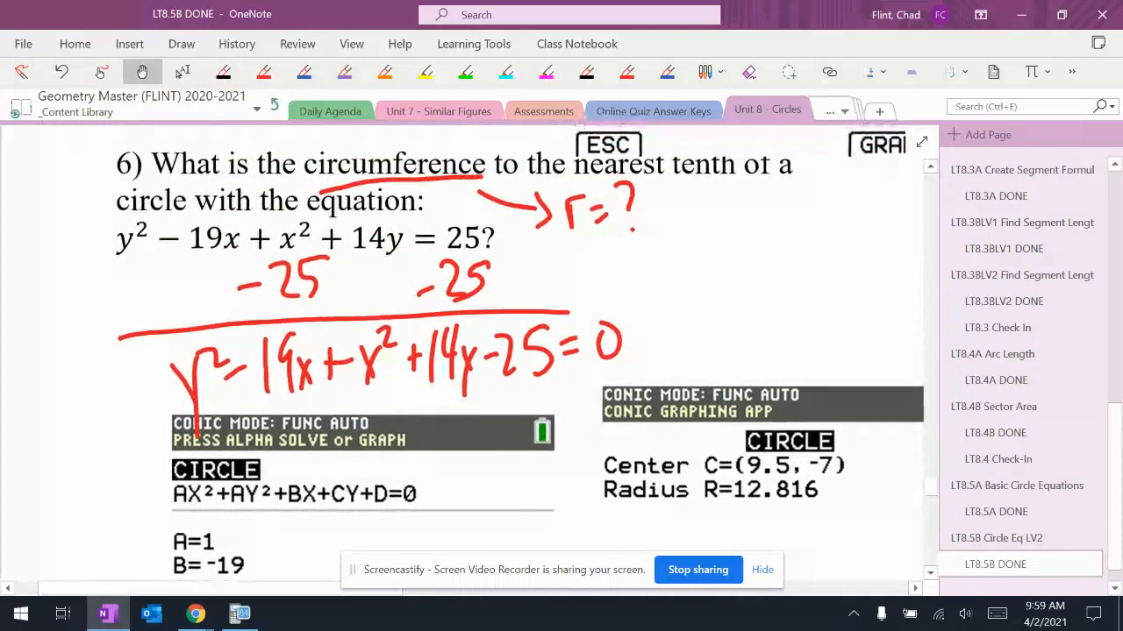
- Scroll to the 2·π·12.816 work and underline the tenths digit for rounding
scroll("down", 3)
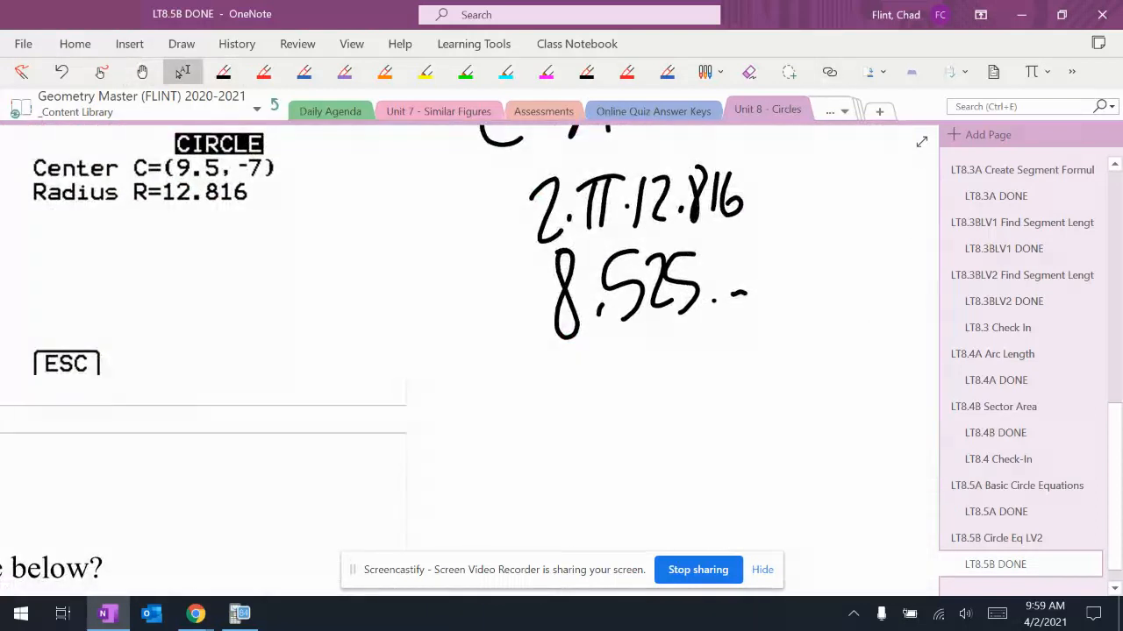
left_click_drag(609, 346, 662, 337)
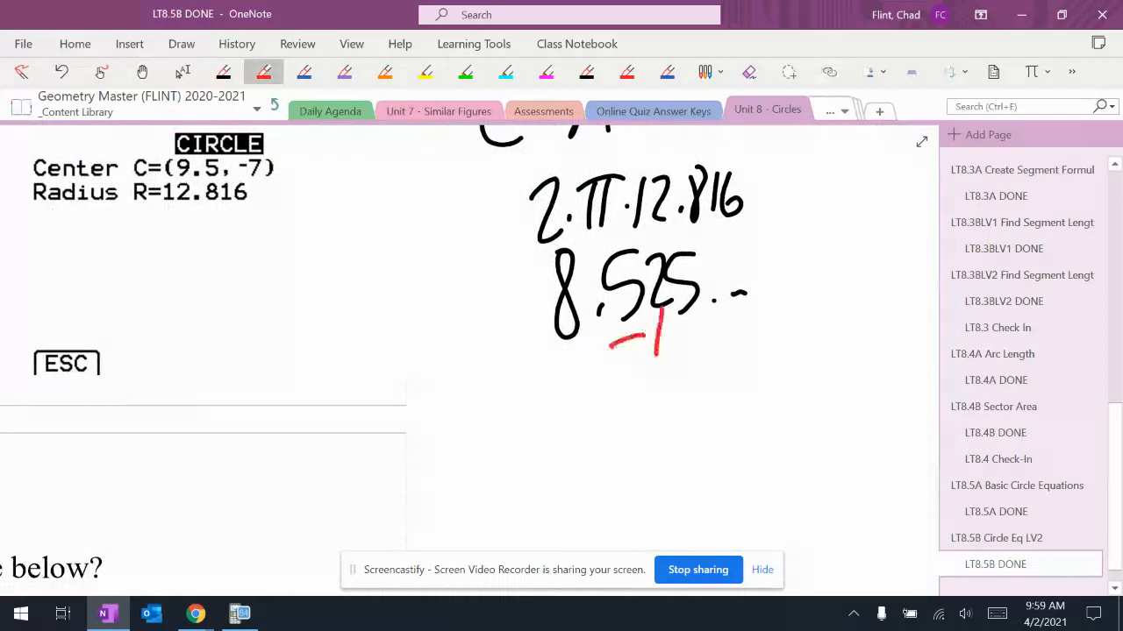